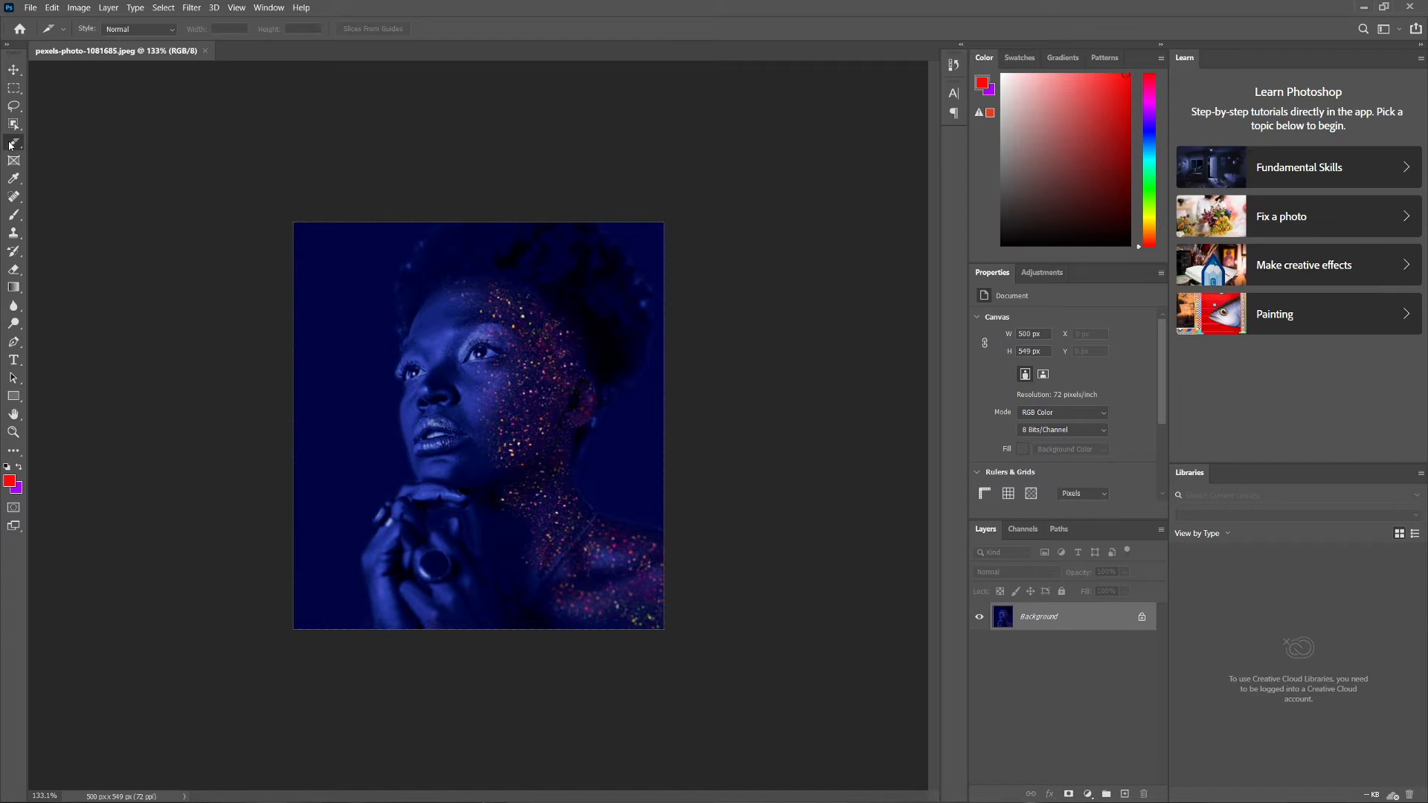
Step: Divide the photo's slice into 3 down by 3 across, giving nine equal slices
{"action": "left_click", "coordinate": [14, 142]}
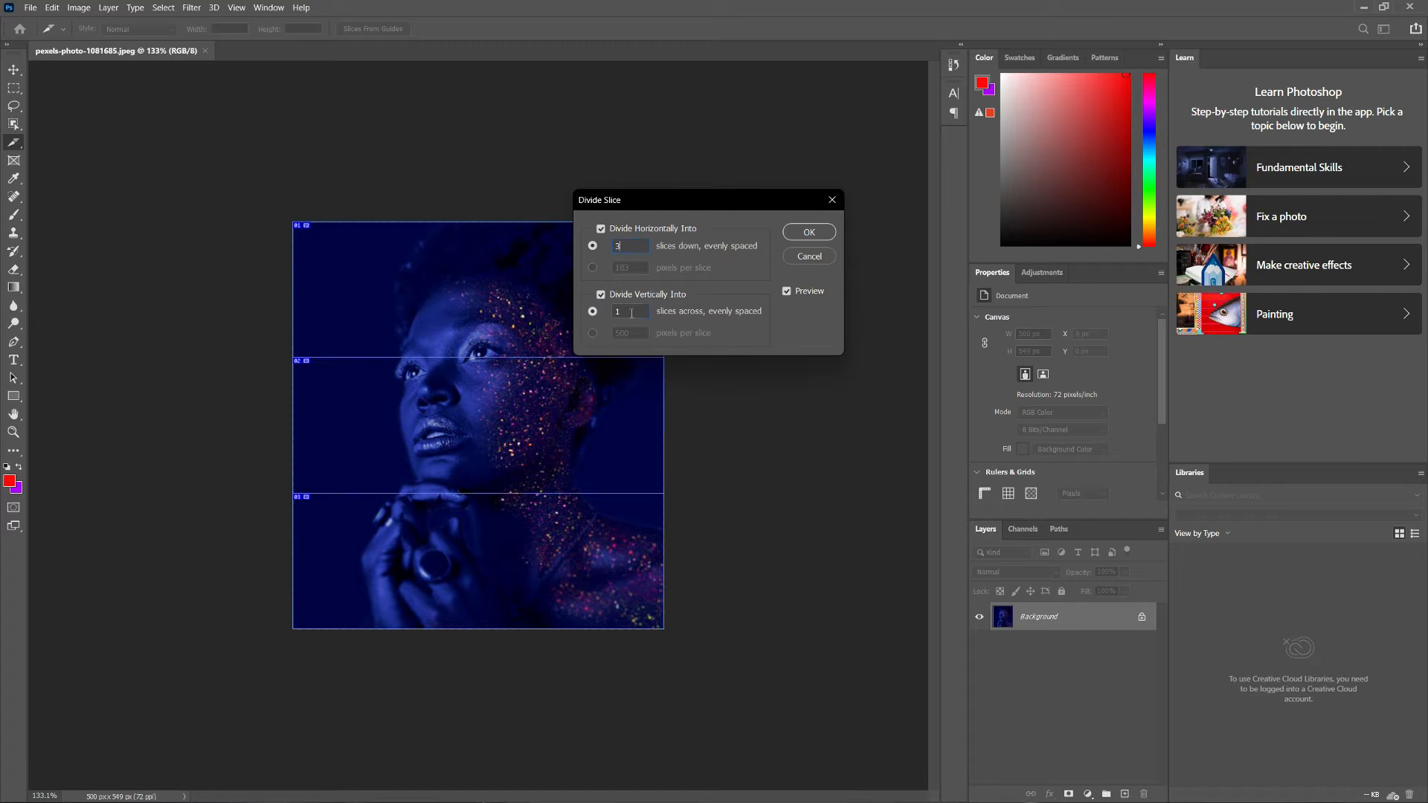
{"action": "left_click", "coordinate": [807, 232]}
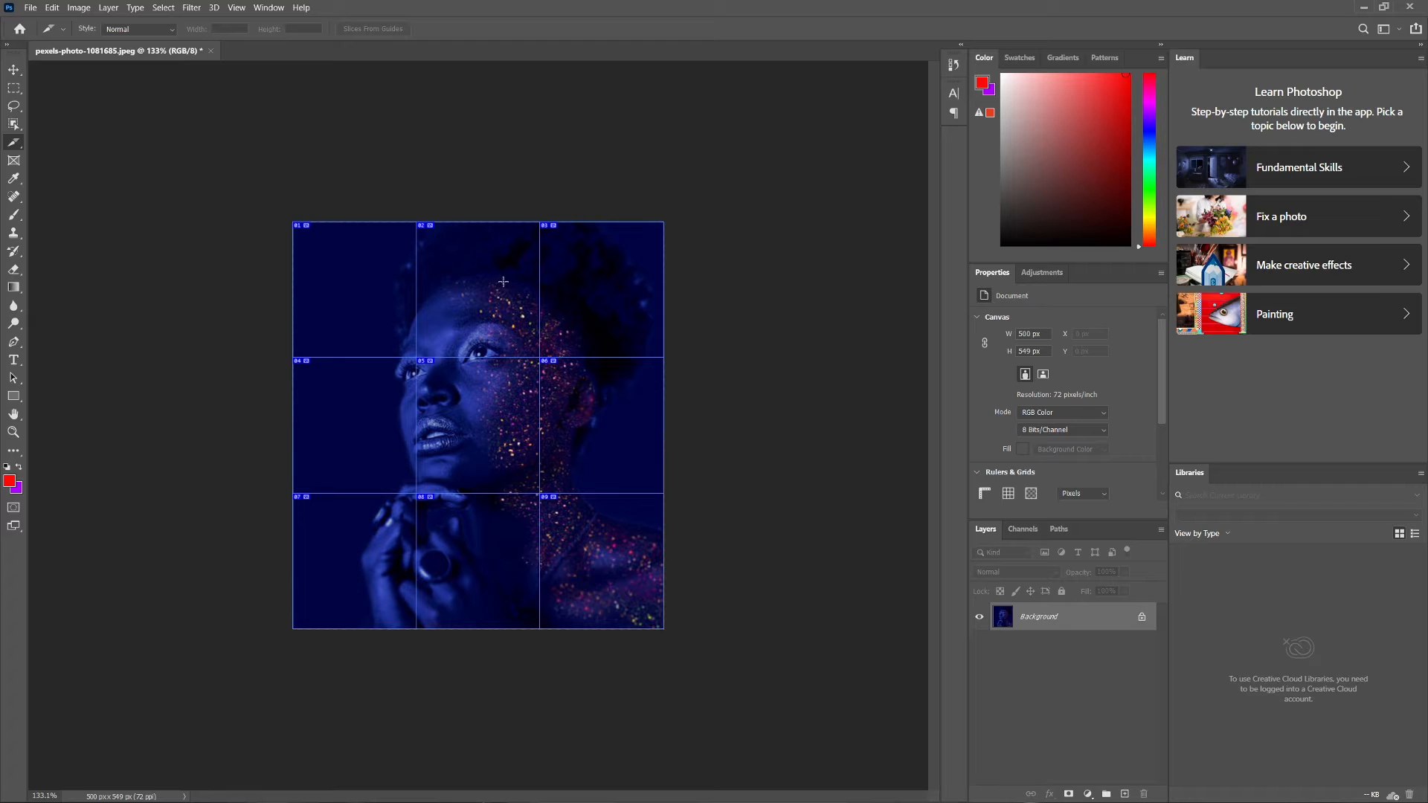
{"action": "left_click", "coordinate": [30, 8]}
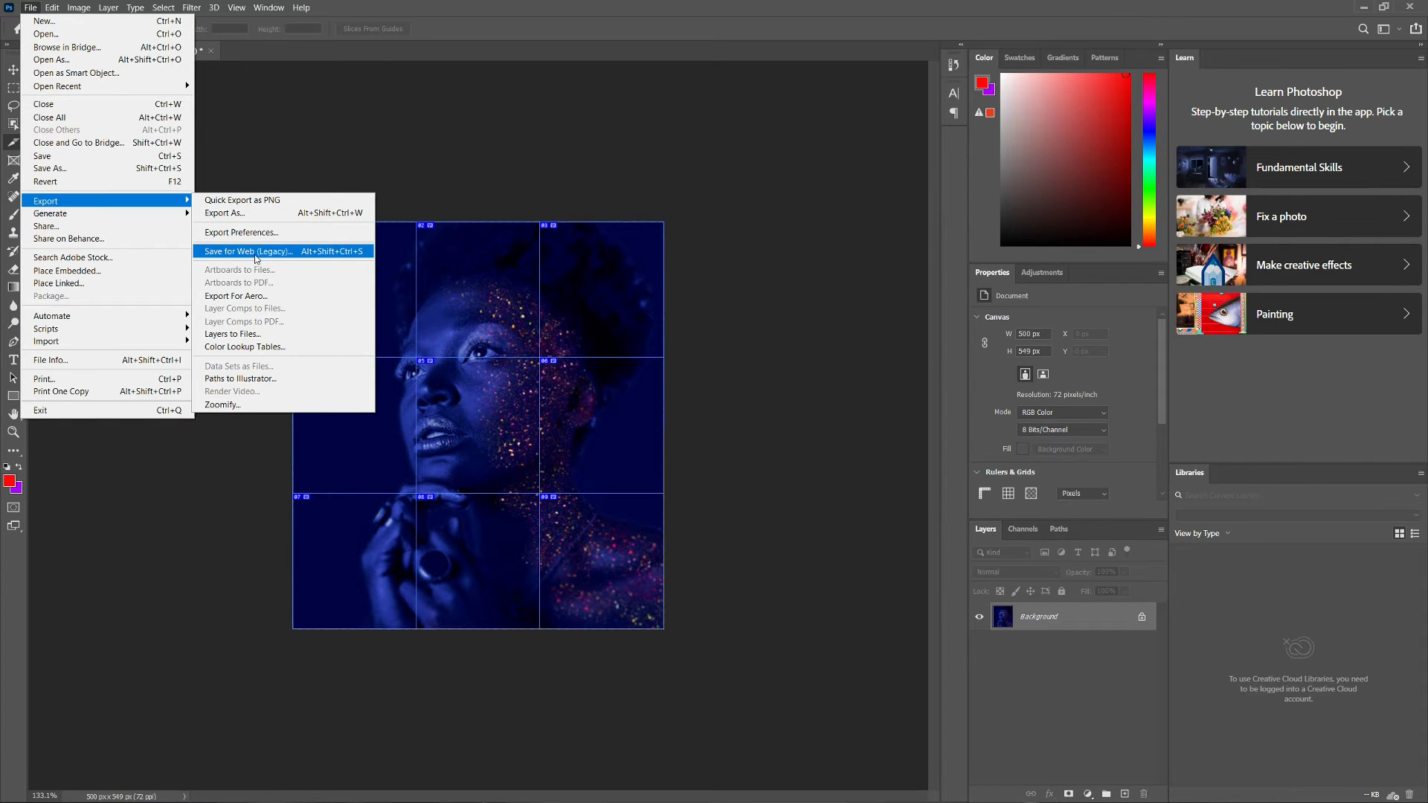
Step: Start Save for Web (Legacy) with the JPEG High preset and proceed to Save
{"action": "left_click", "coordinate": [248, 250]}
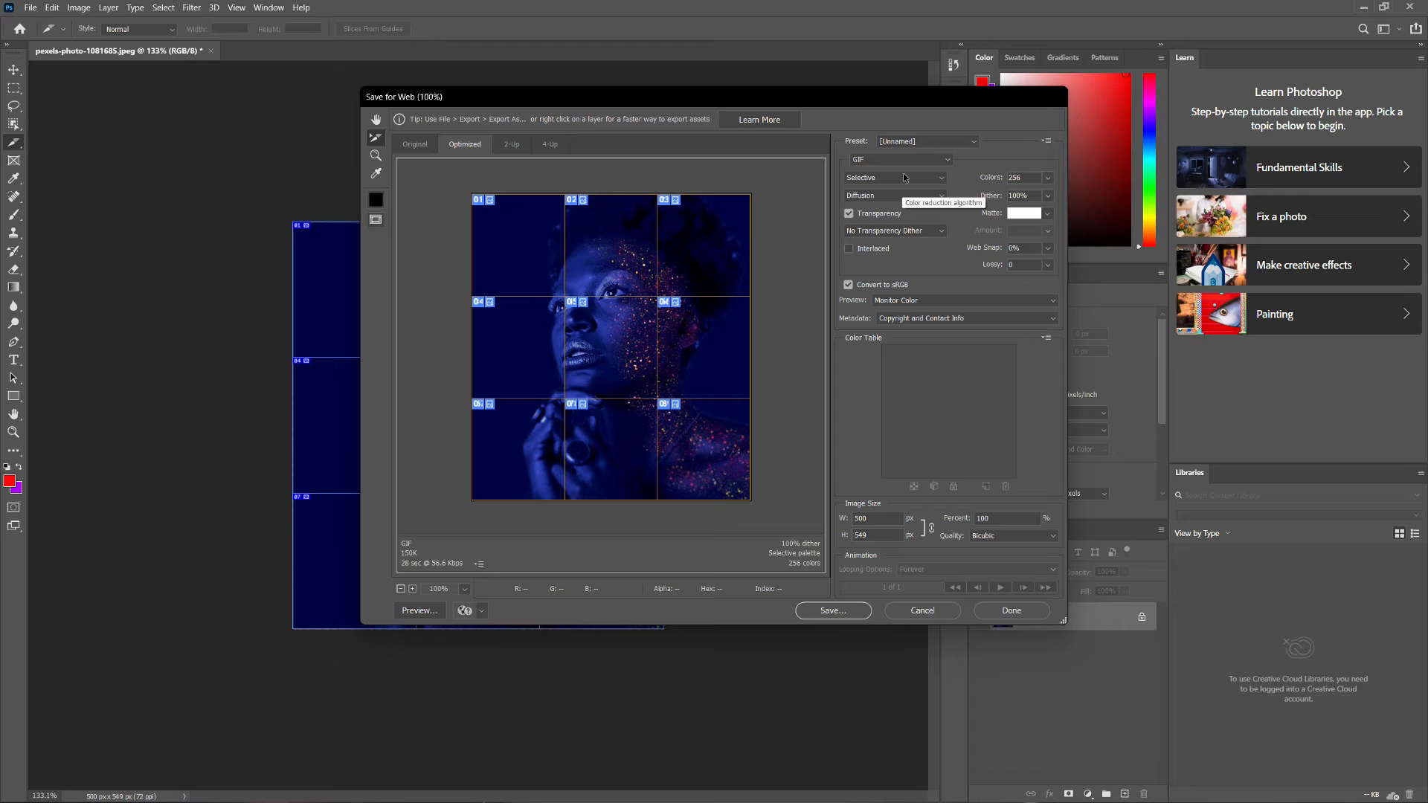
{"action": "mouse_move", "coordinate": [675, 332]}
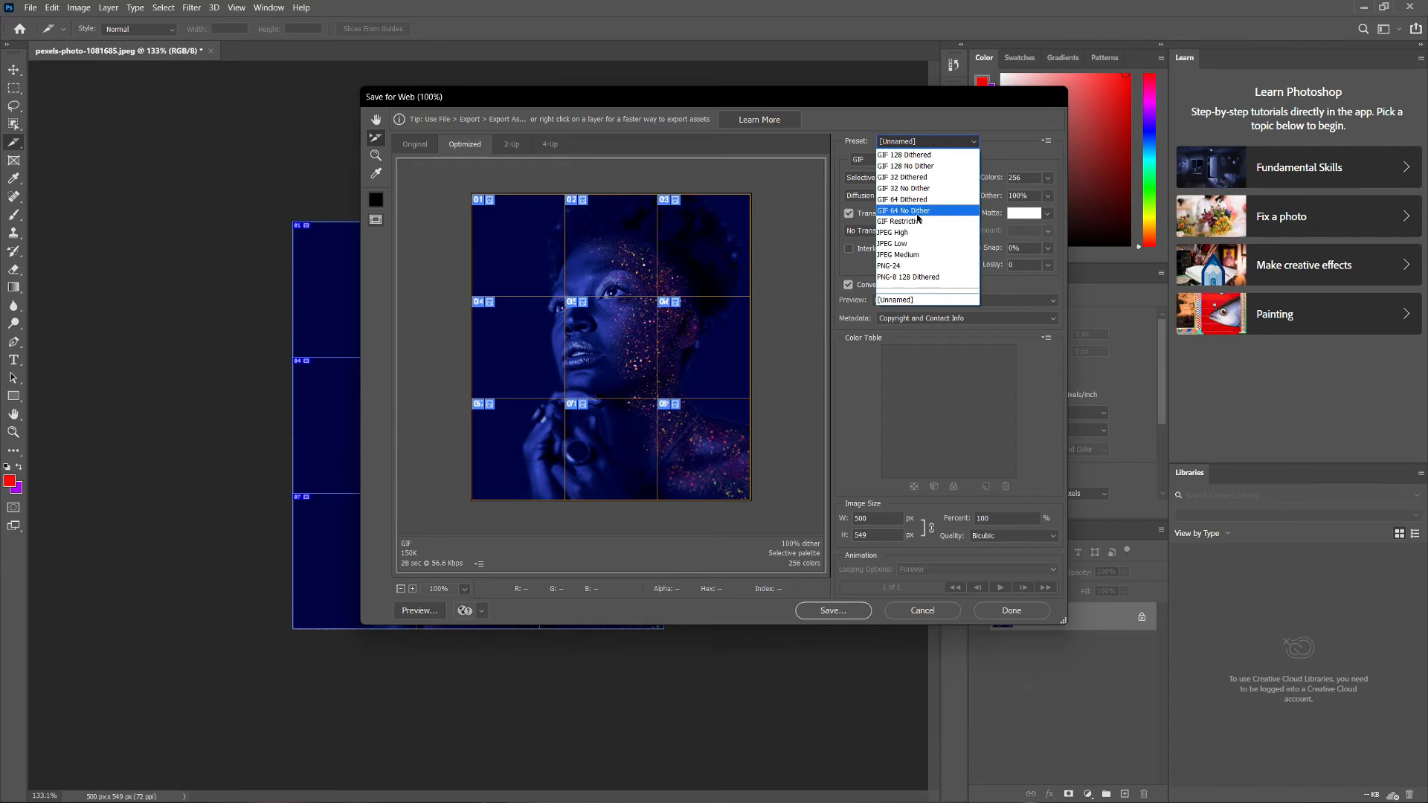
{"action": "left_click", "coordinate": [891, 232]}
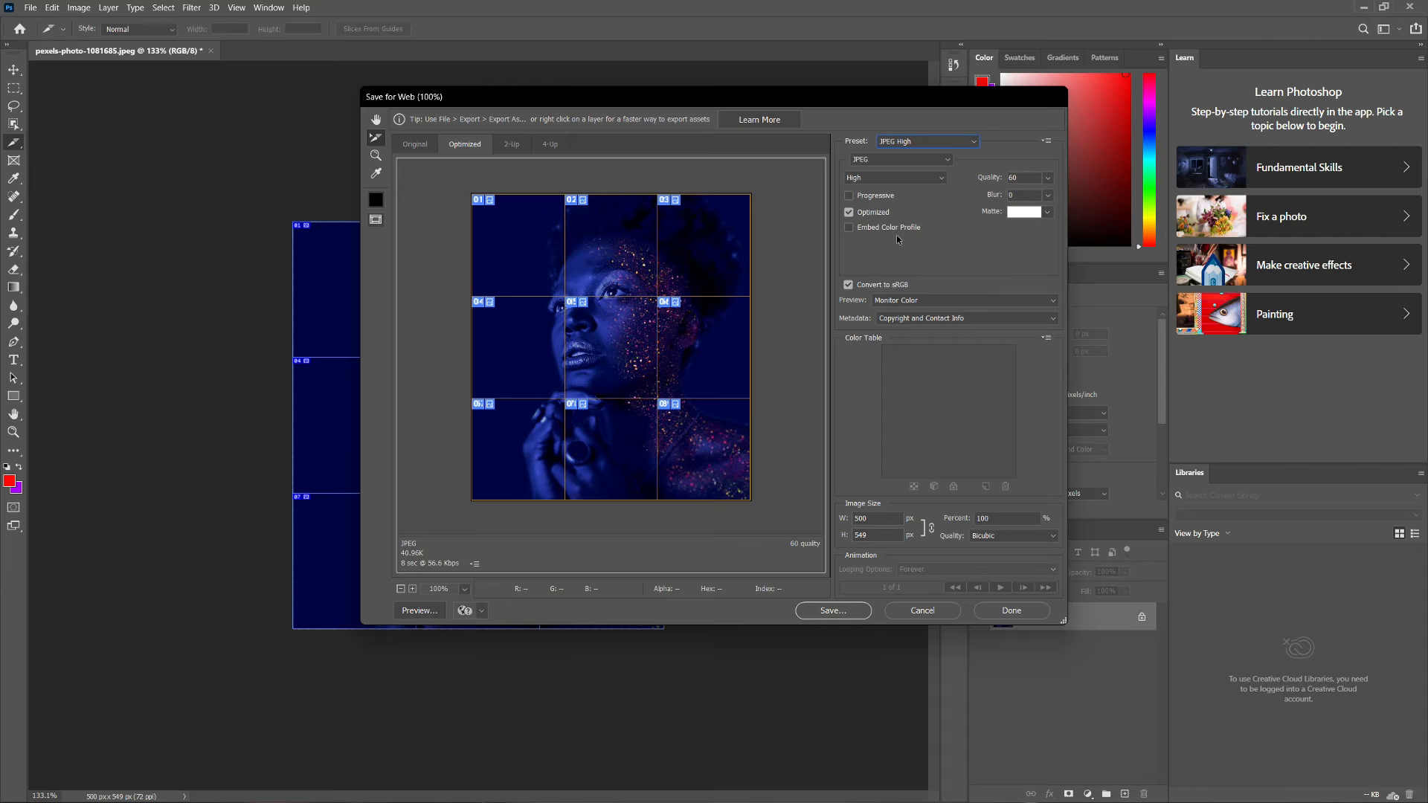
{"action": "left_click", "coordinate": [831, 610]}
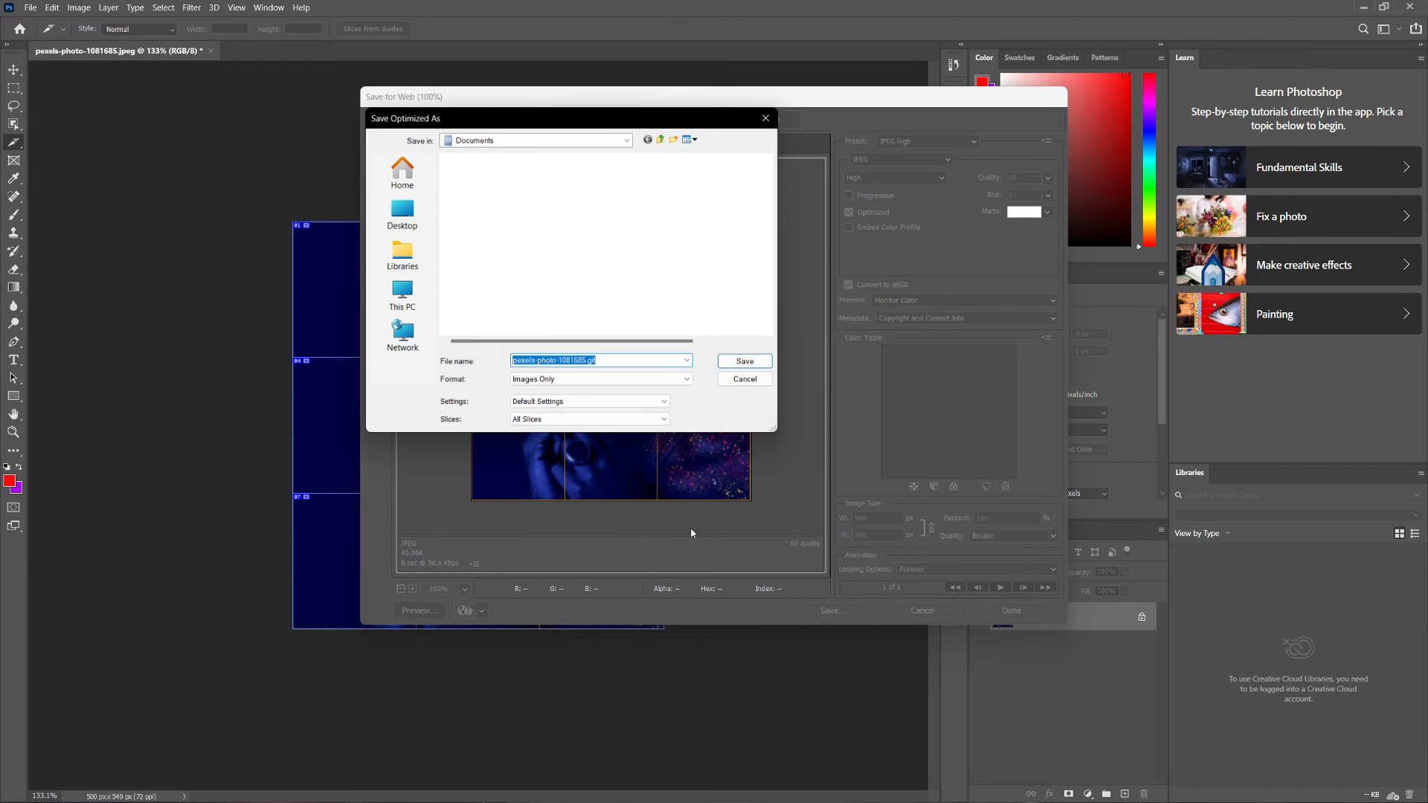
Step: Save All Slices as separate images into Documents
{"action": "left_click", "coordinate": [588, 420]}
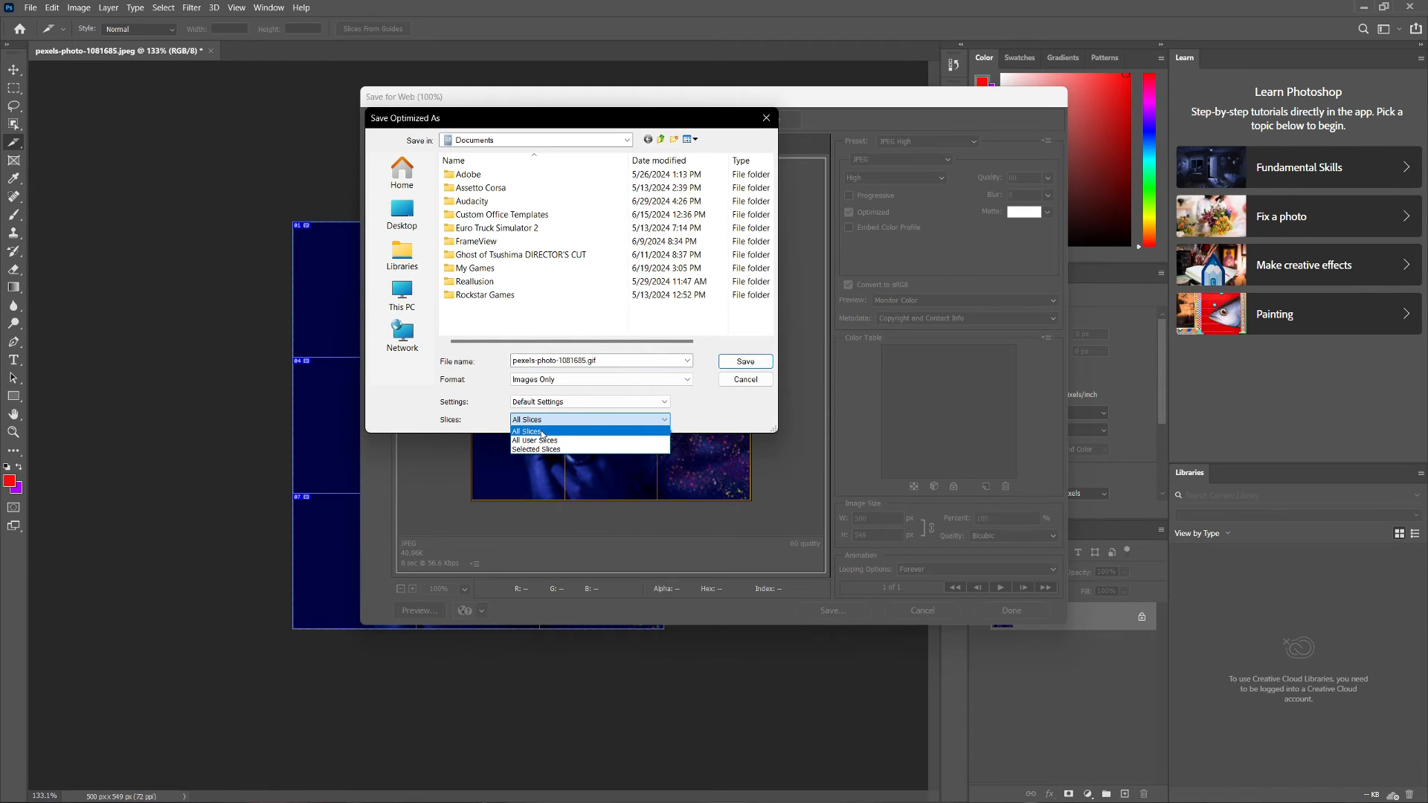
{"action": "left_click", "coordinate": [744, 379]}
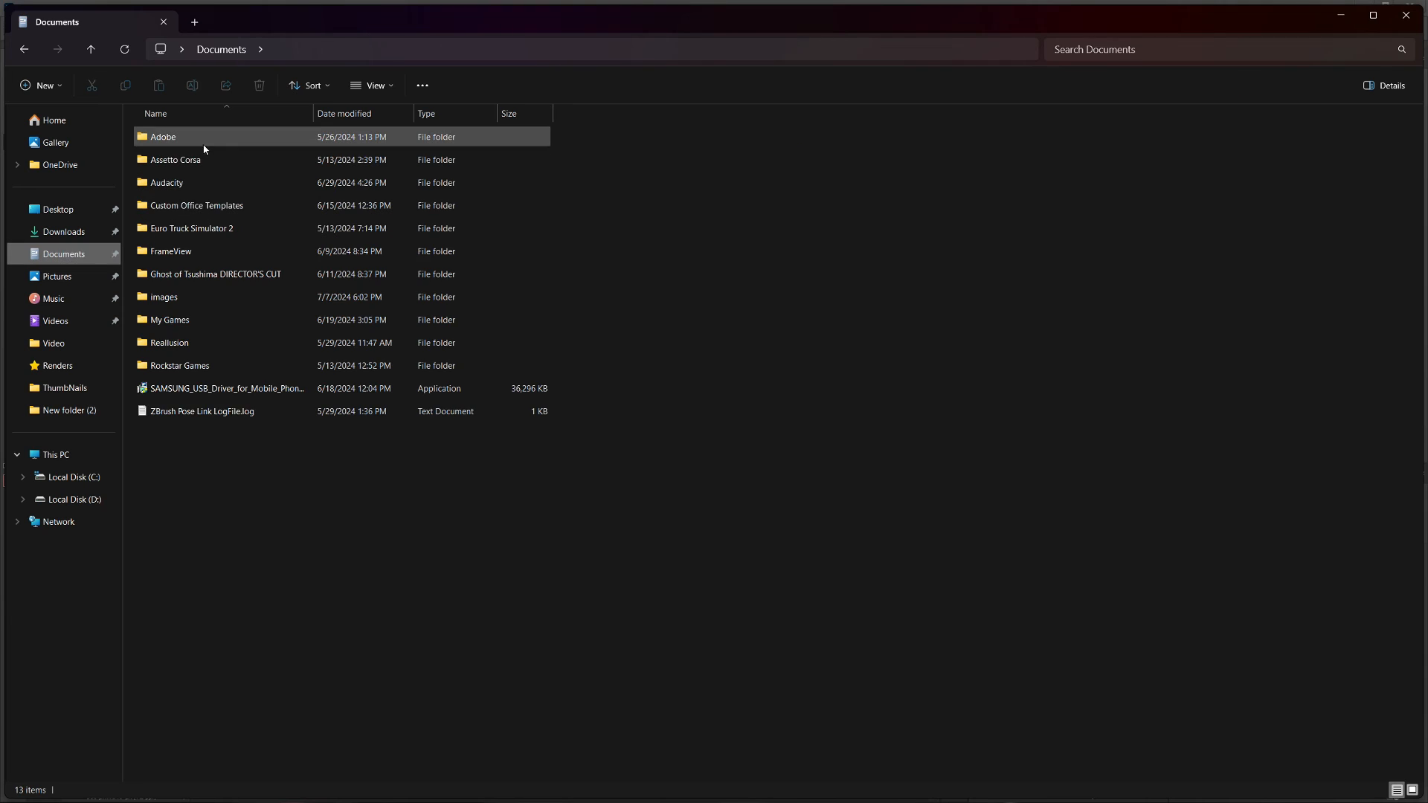
Step: Browse the exported images folder and preview a few of the nine JPEG slices
{"action": "double_click", "coordinate": [164, 296]}
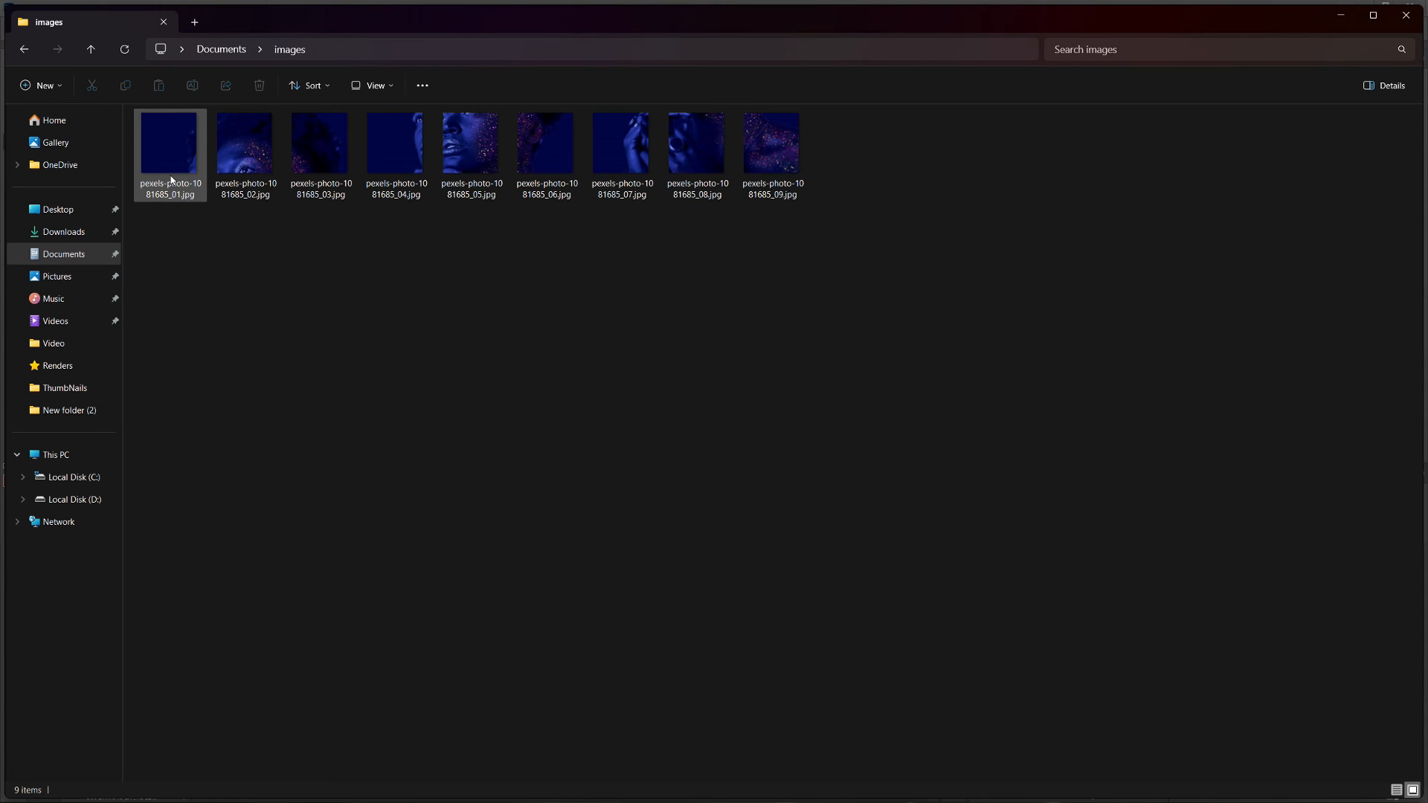
{"action": "left_click", "coordinate": [170, 143]}
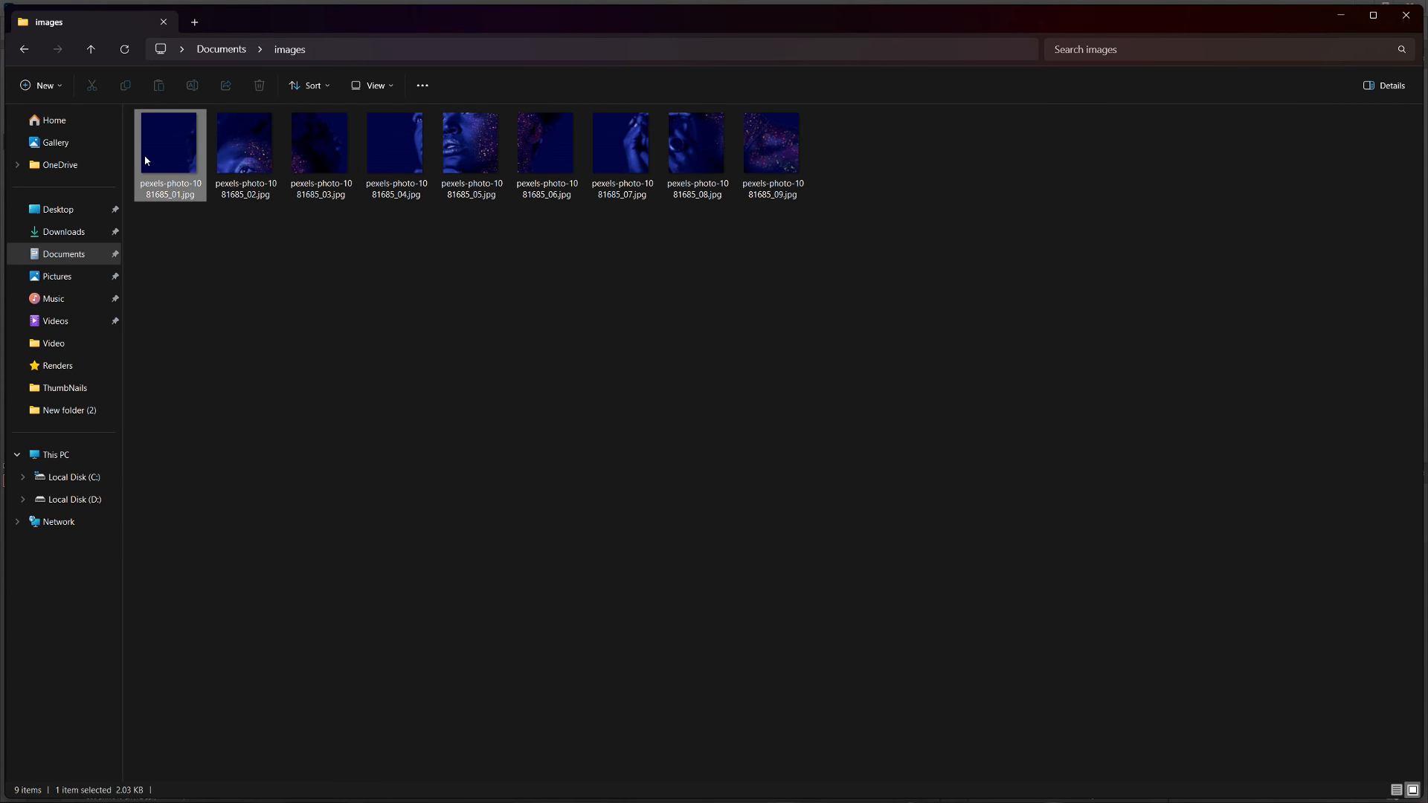
{"action": "double_click", "coordinate": [169, 143]}
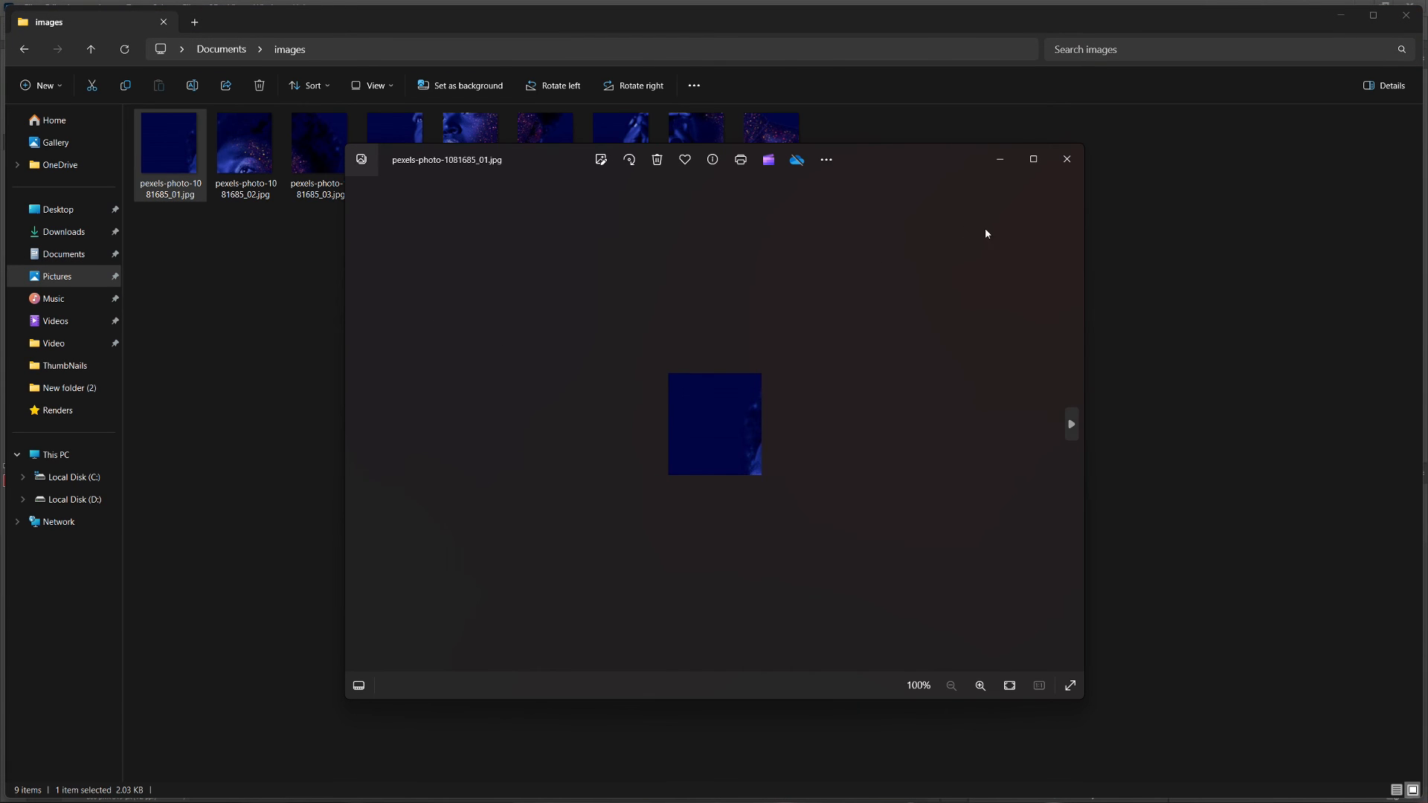
{"action": "left_click", "coordinate": [1072, 424]}
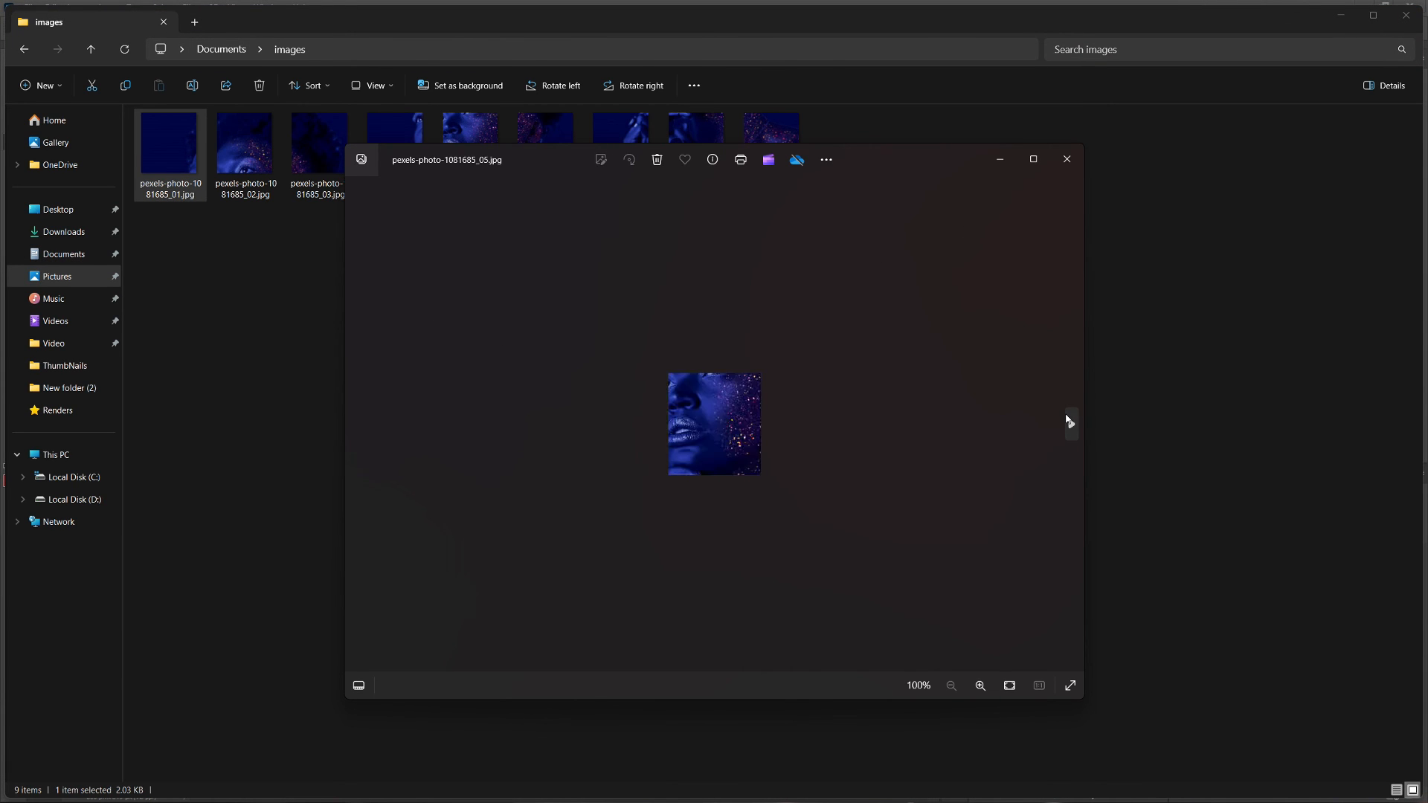
{"action": "left_click", "coordinate": [1065, 159]}
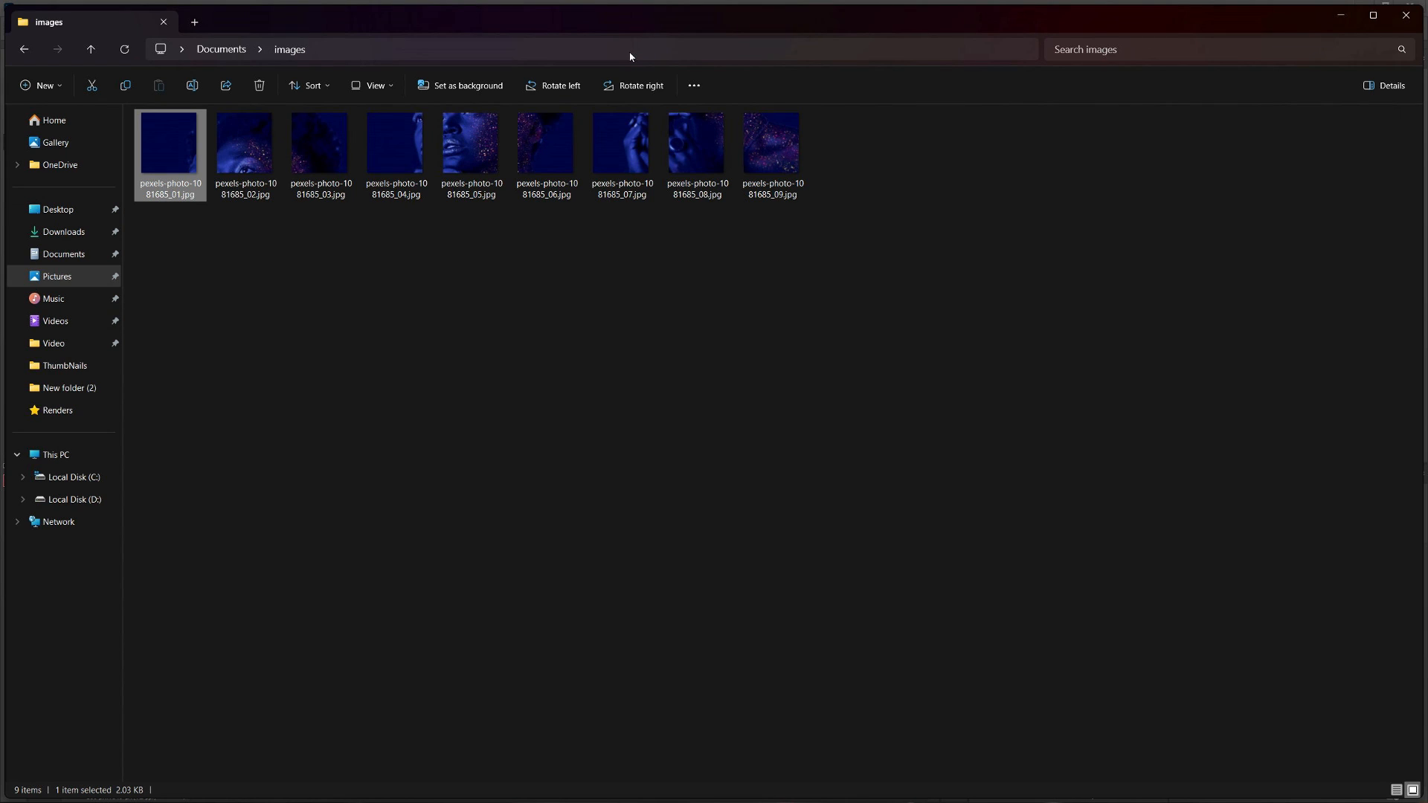